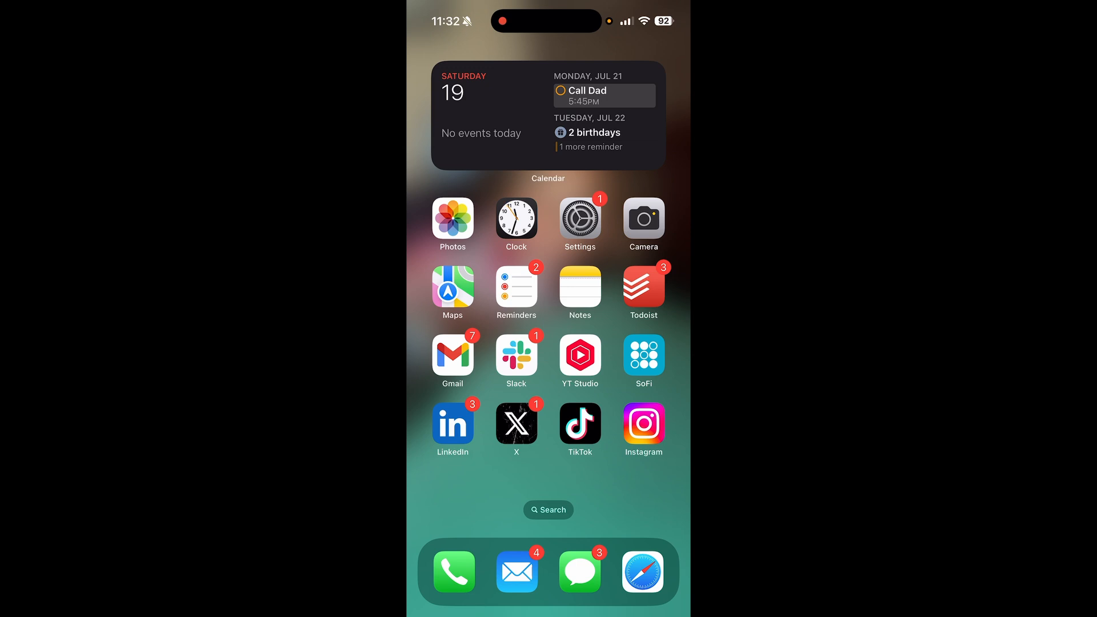
Step: Search Spotlight for "passwords" and launch the Passwords app from the Top Hit
left_click(548, 509)
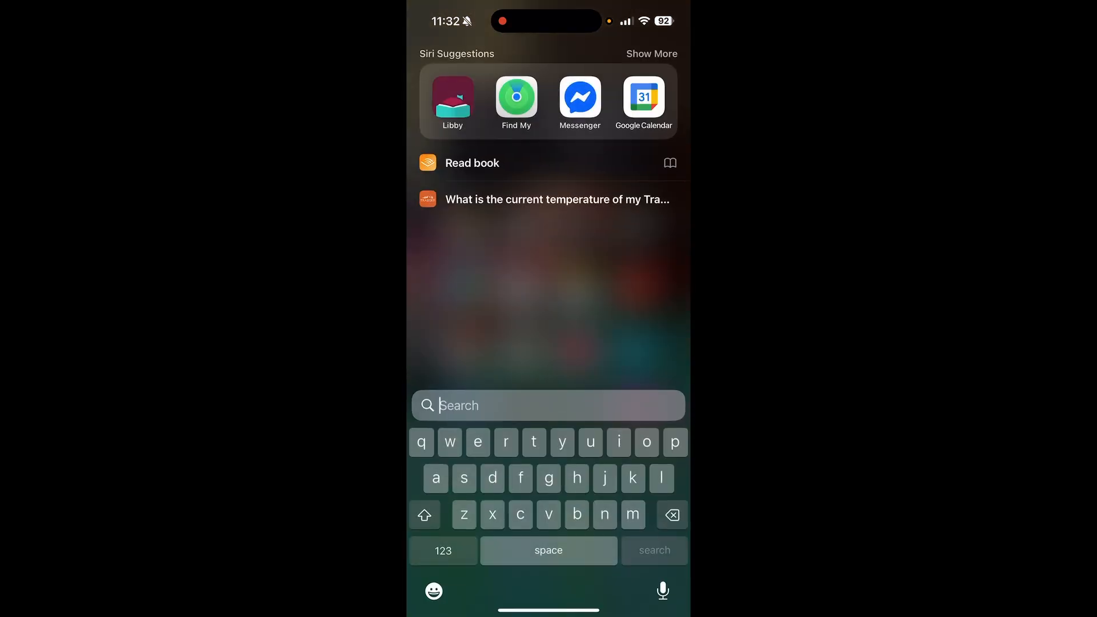
type("passwords")
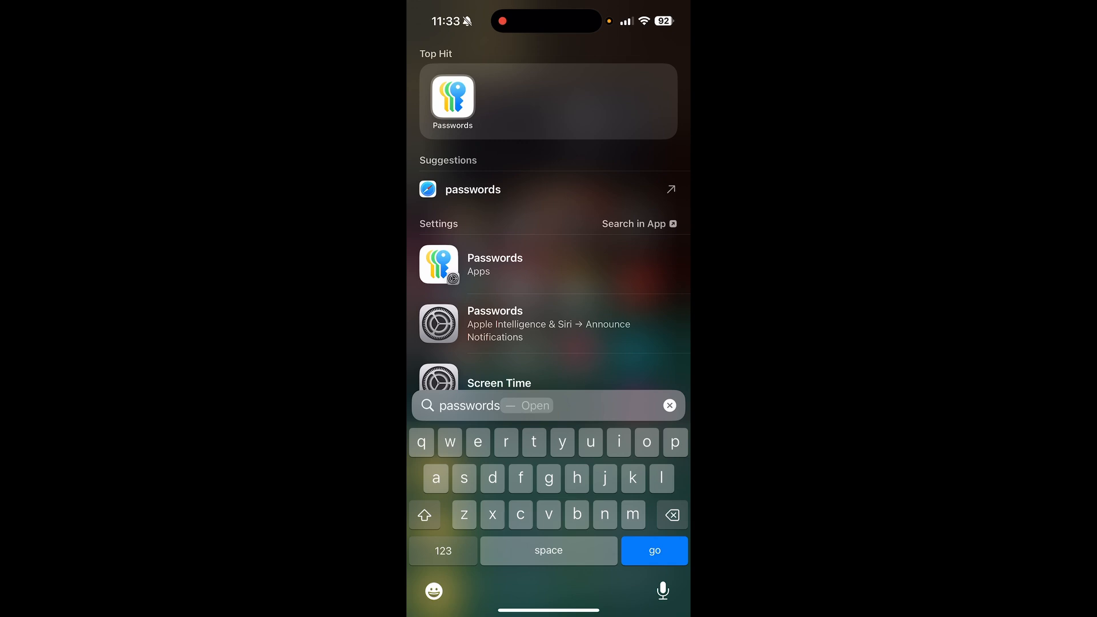
left_click(452, 102)
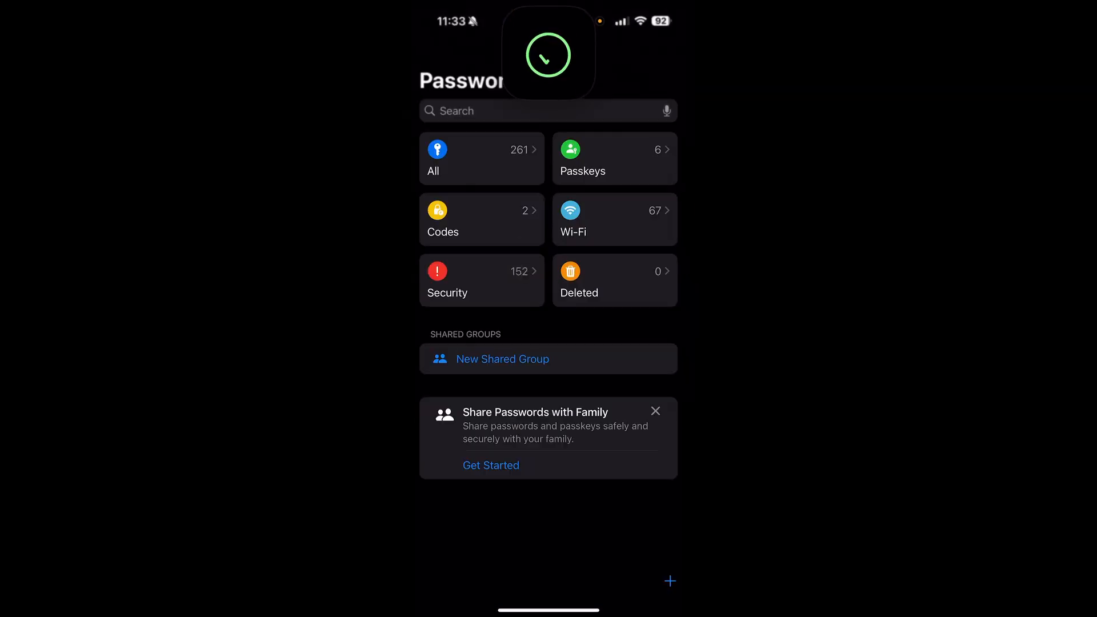